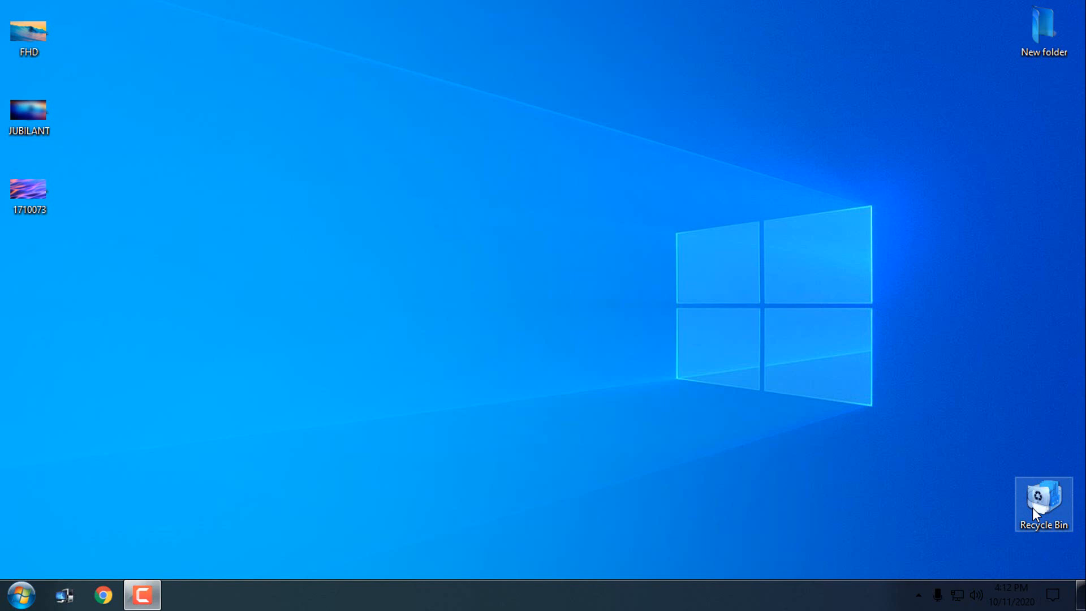
mouse_move(1014, 492)
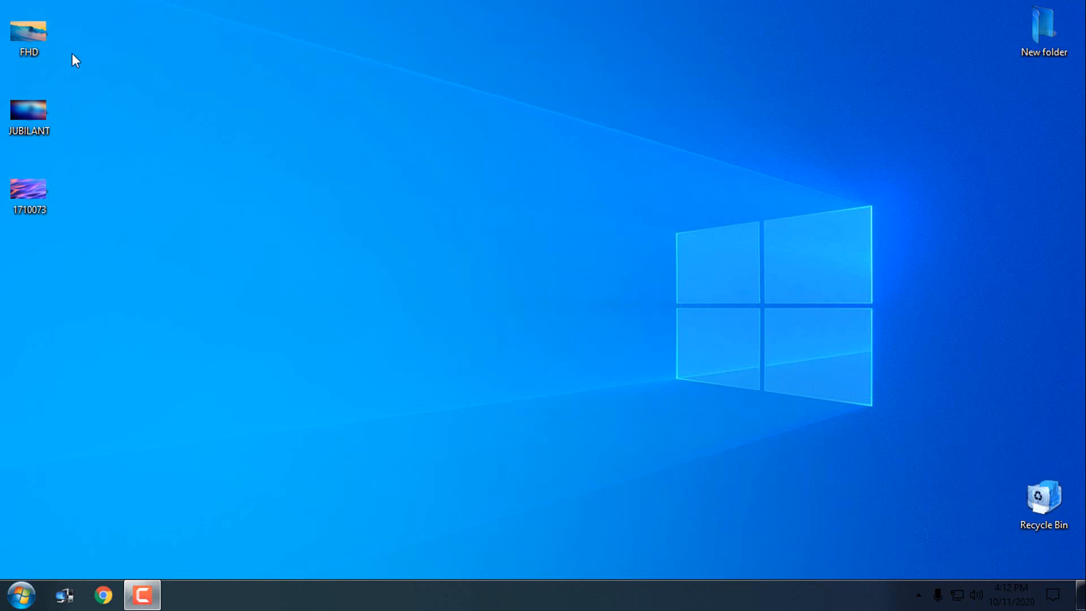
mouse_move(140, 215)
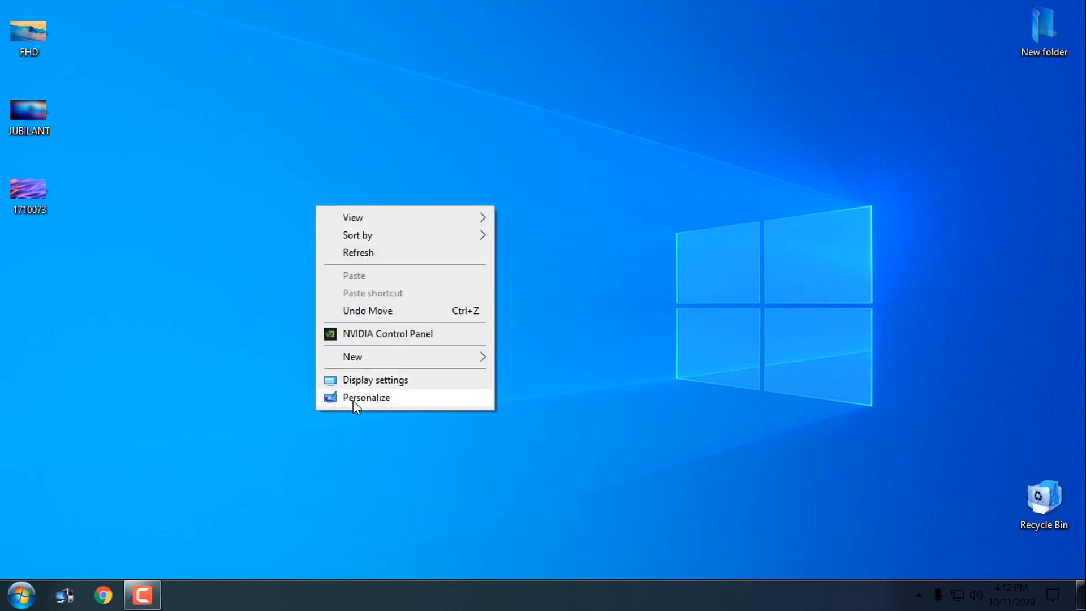
Apply the BLUE NEON theme from the installed themes in Personalization settings.
left_click(365, 398)
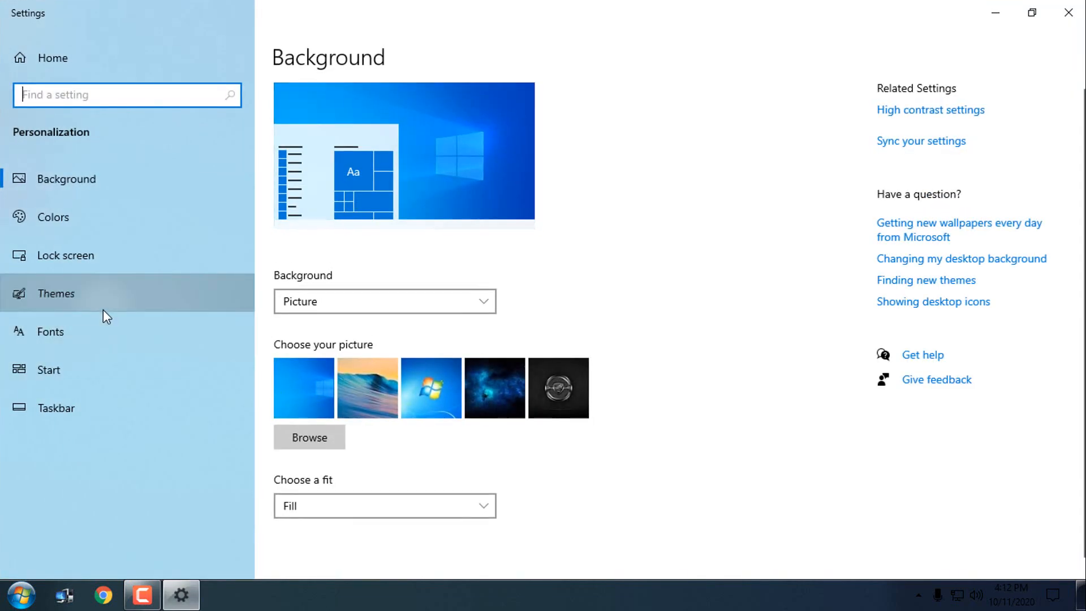
left_click(56, 293)
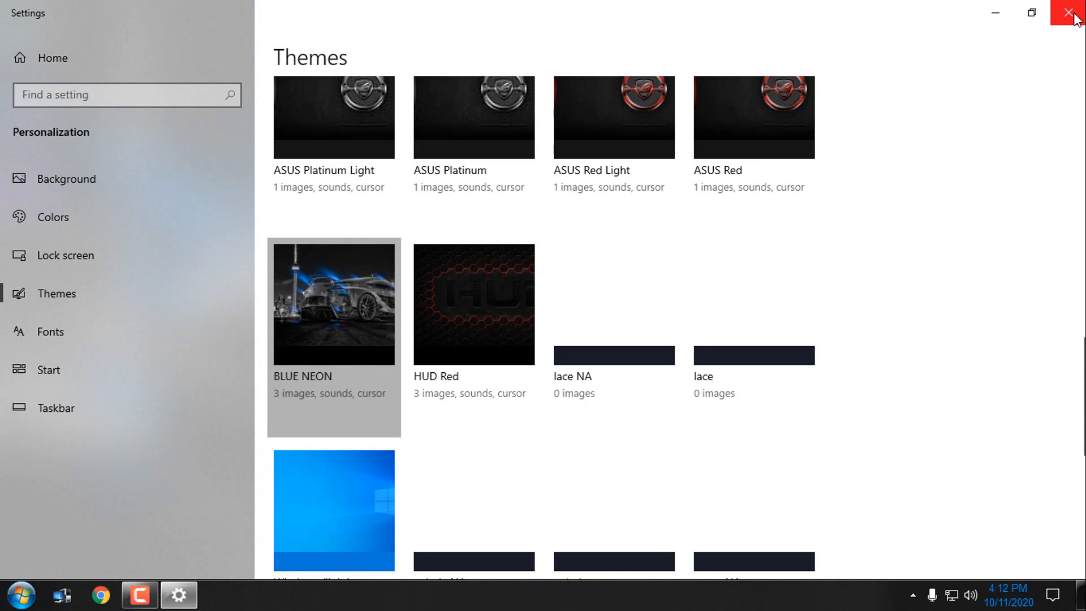
left_click(1073, 13)
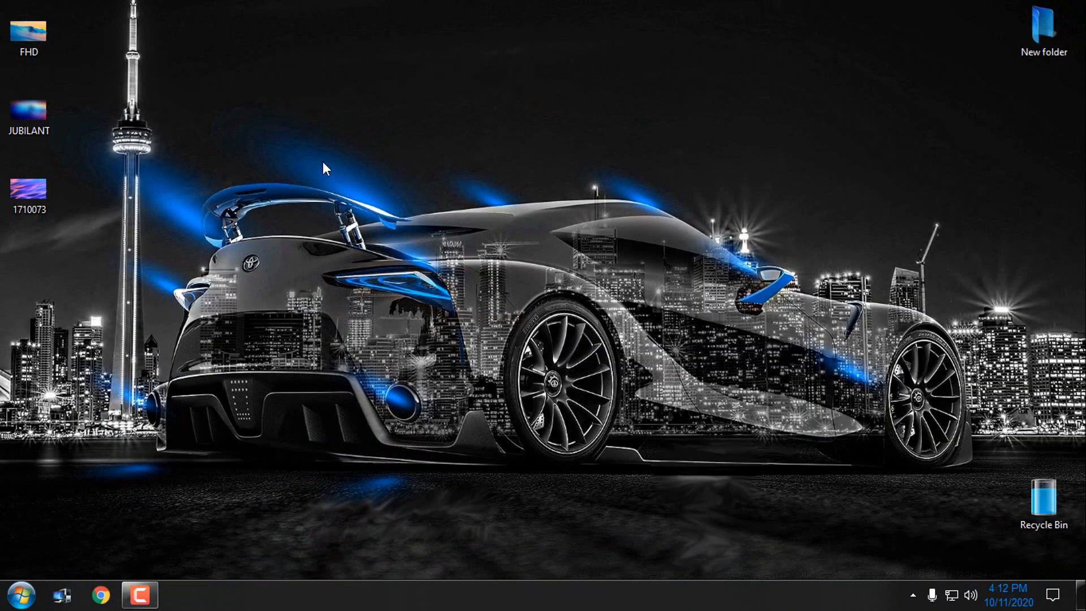
Advance the desktop to the theme's next wallpaper, the neon sports-car image.
right_click(326, 168)
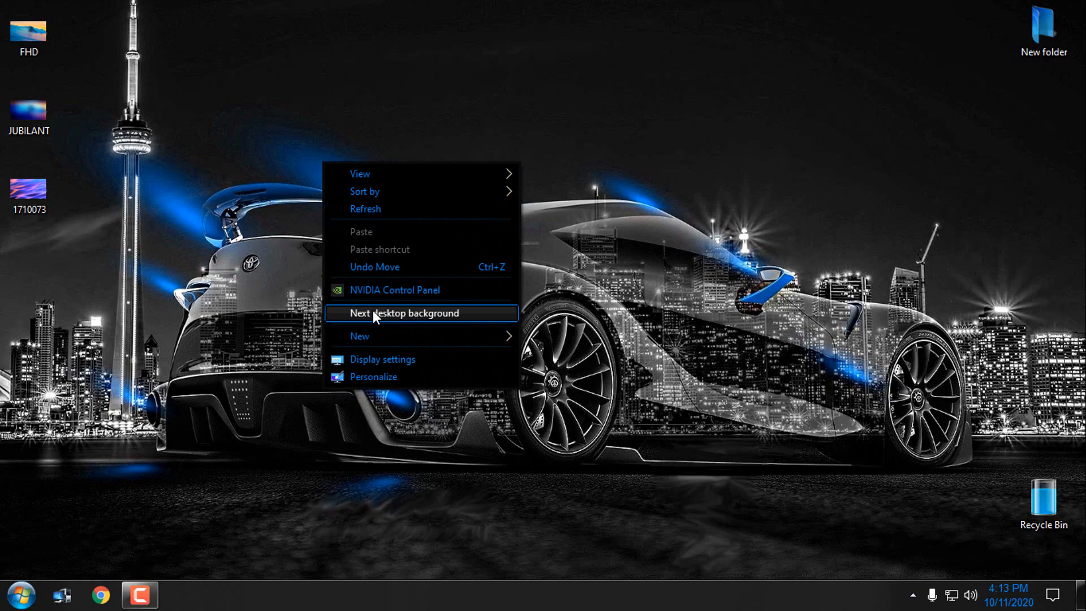
left_click(405, 314)
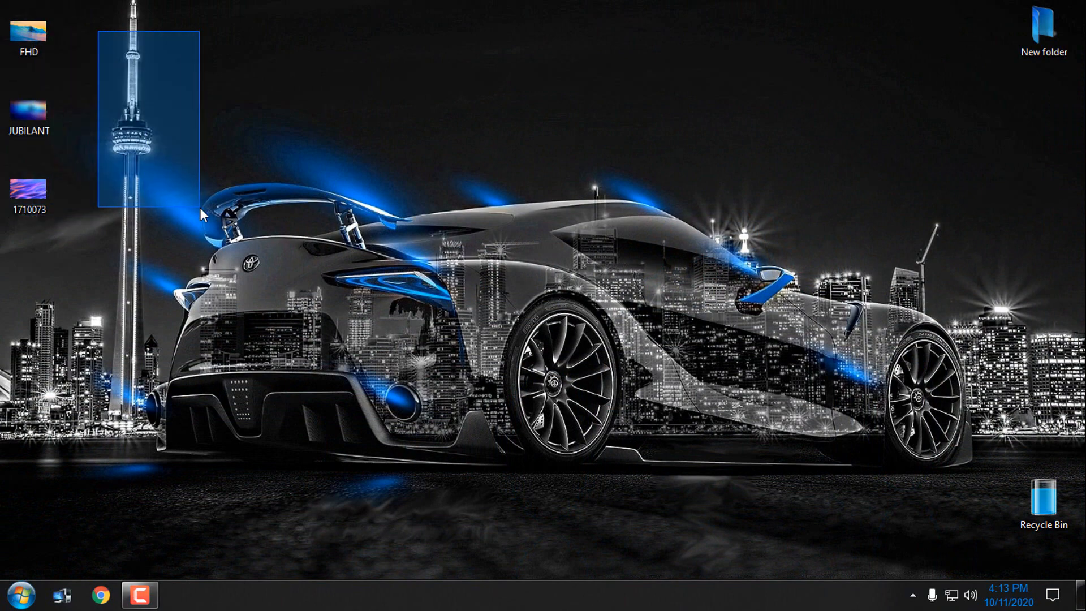
Set the FHD ocean-wave photo as the desktop background from Photos.
double_click(27, 27)
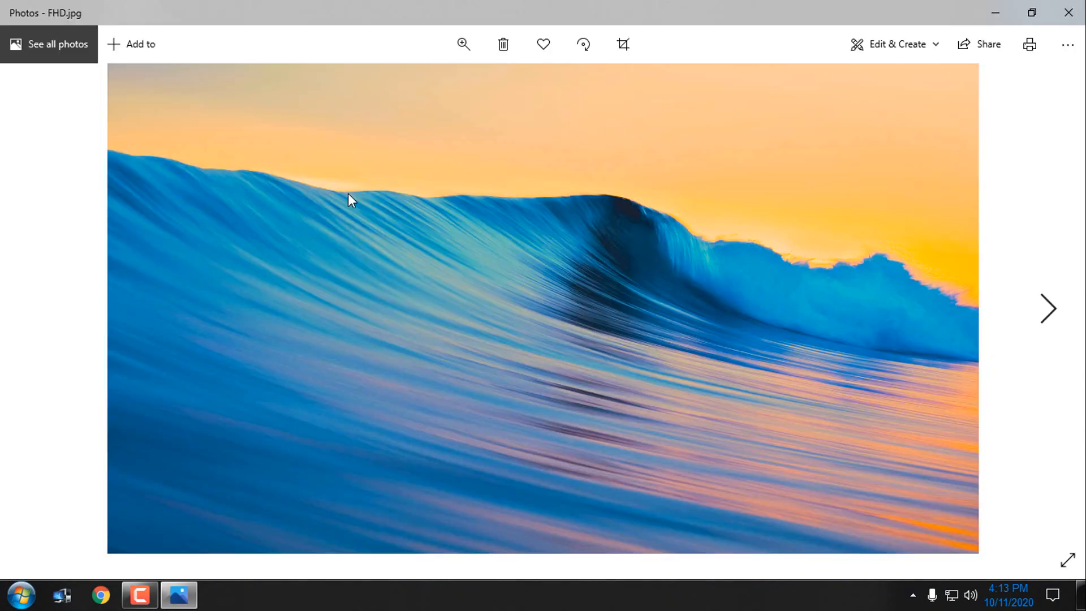
right_click(350, 201)
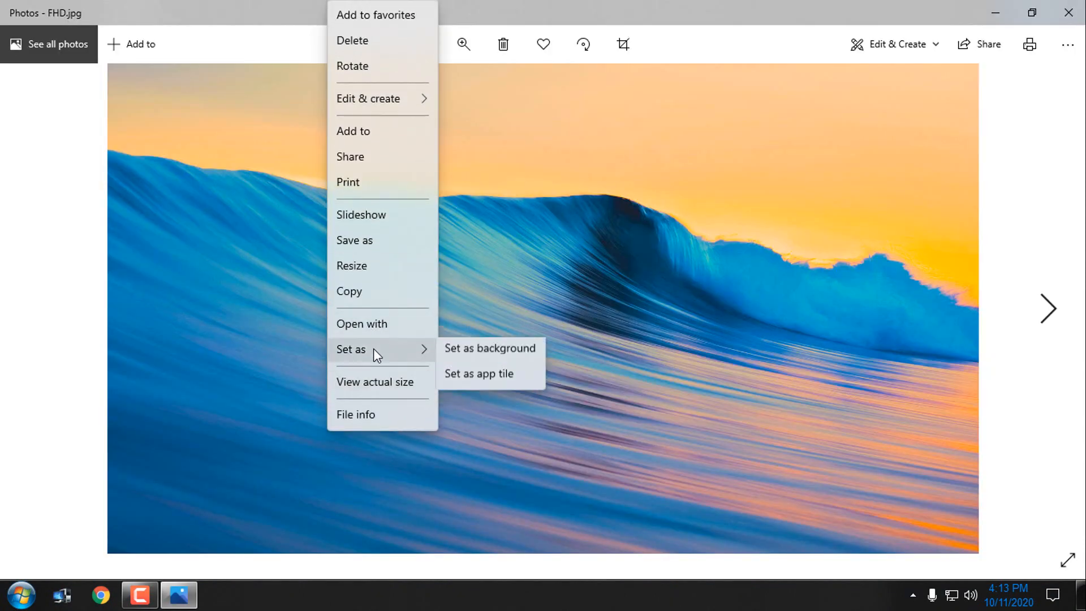
left_click(771, 145)
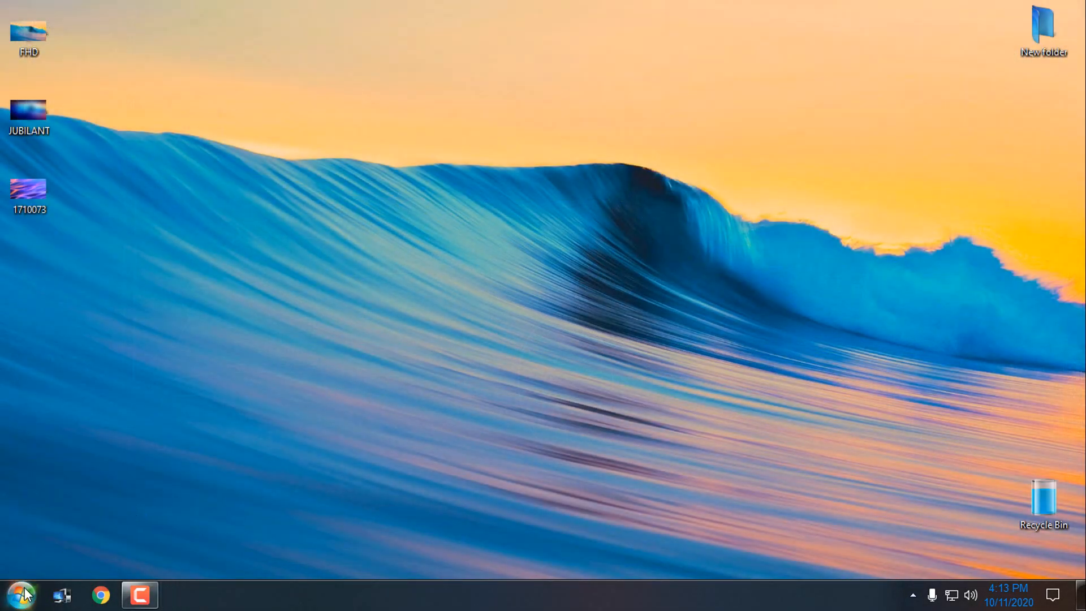
Apply the BLUE NEON glass style with the Windows 10 start button in StartIsBack Appearance.
left_click(21, 595)
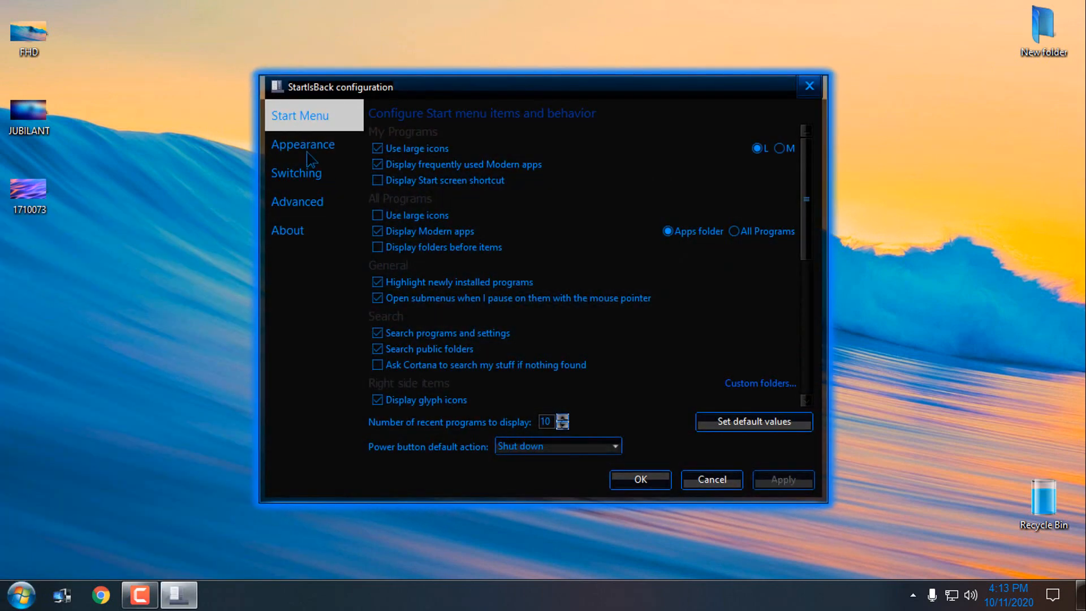
left_click(303, 144)
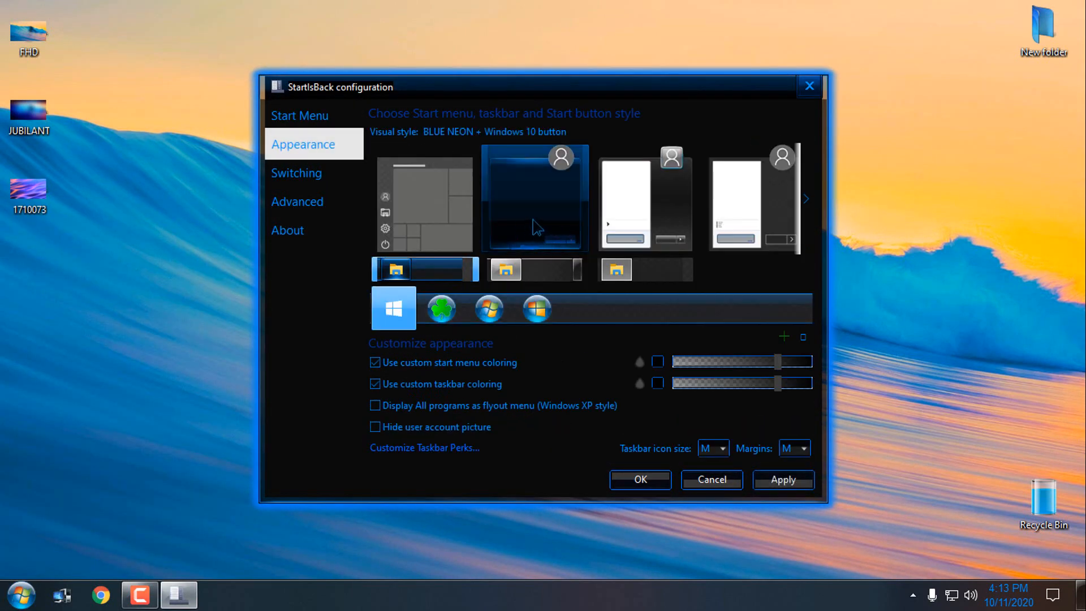
left_click(783, 480)
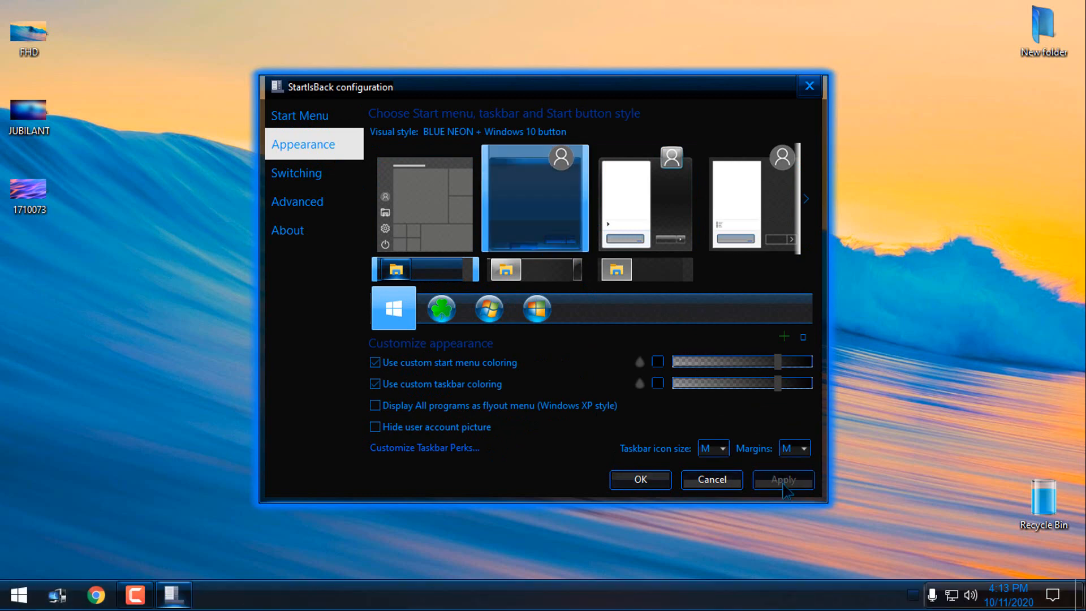
left_click(18, 594)
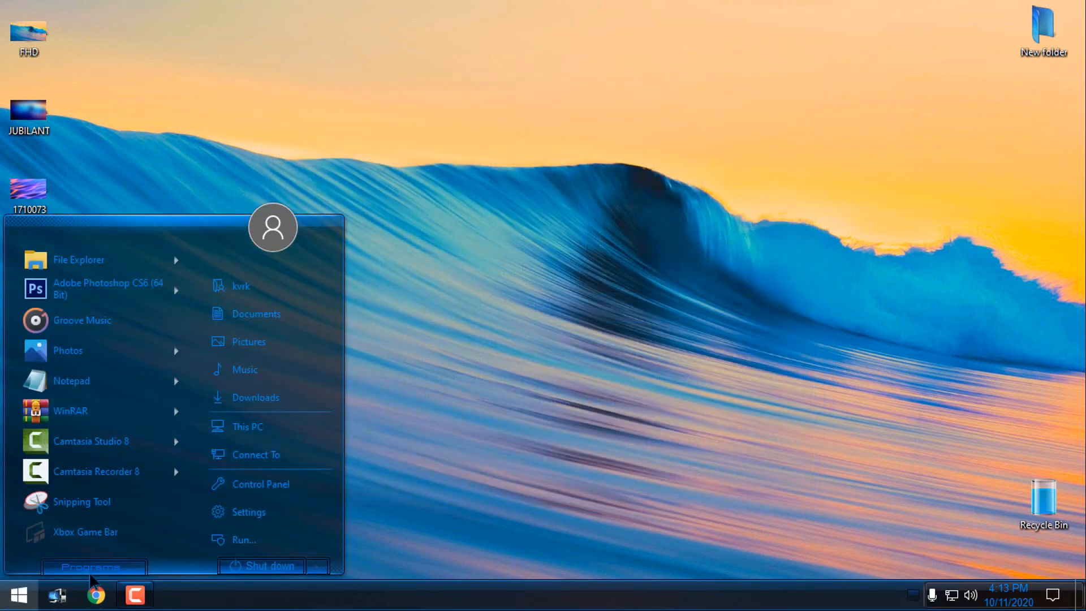
mouse_move(476, 196)
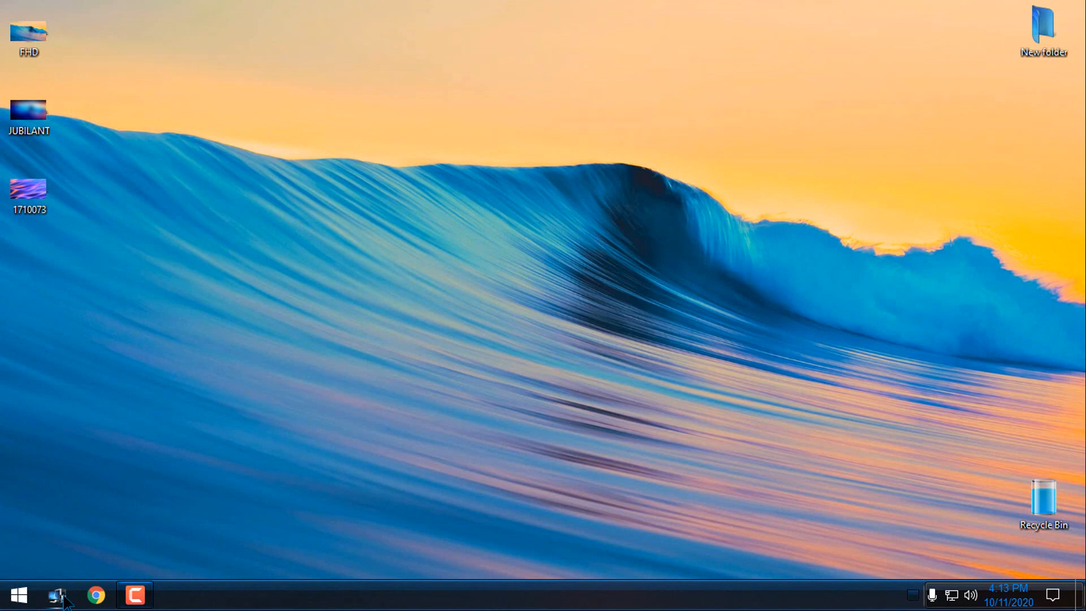
Show File Explorer's glass-themed This PC window full screen with the Desktop folder selected.
left_click(58, 594)
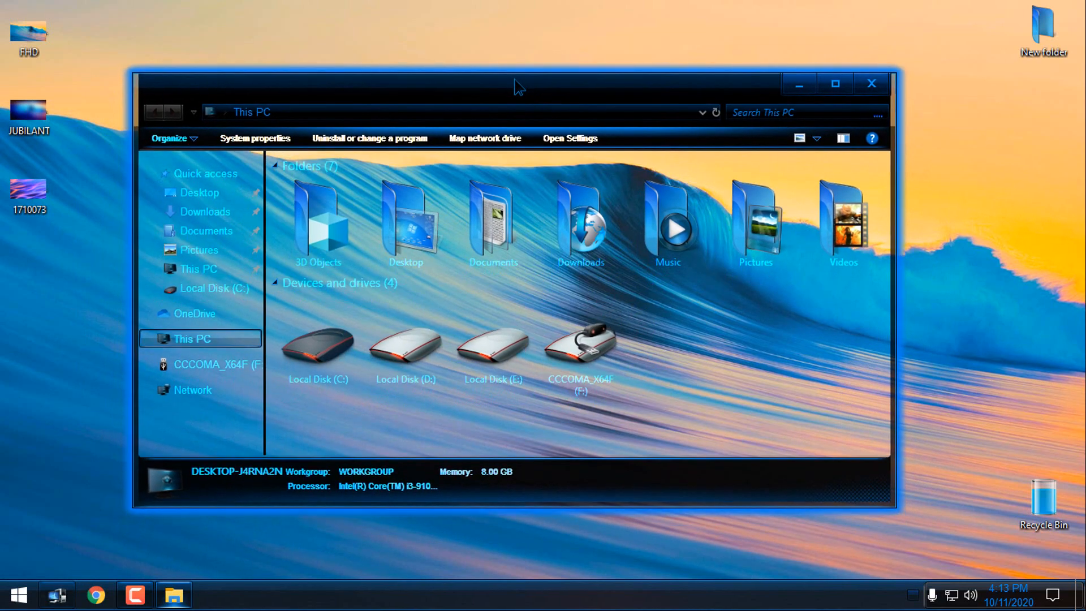
left_click(835, 83)
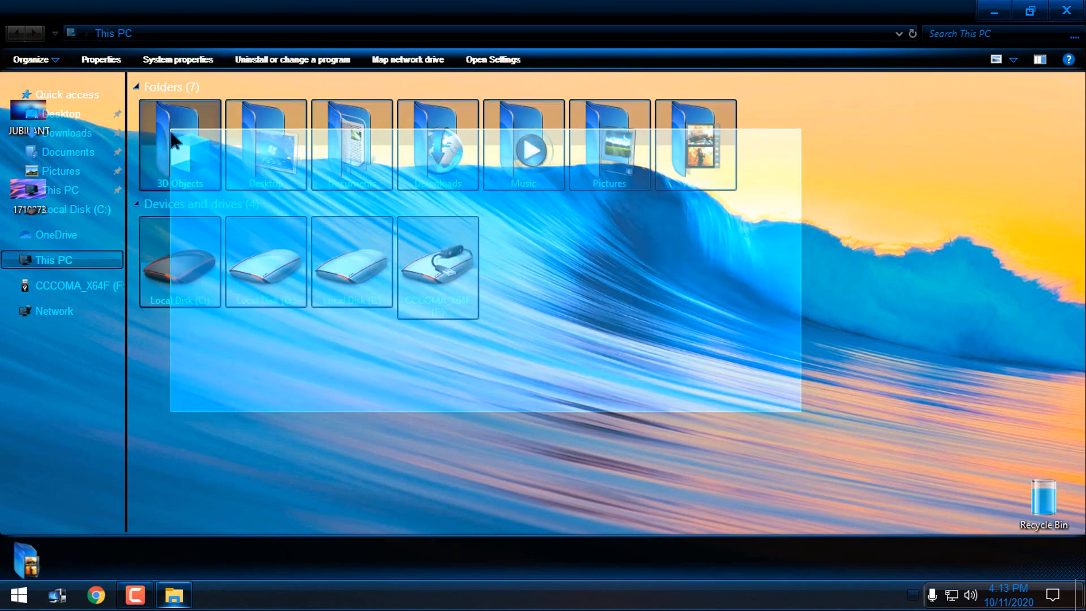
left_click(265, 143)
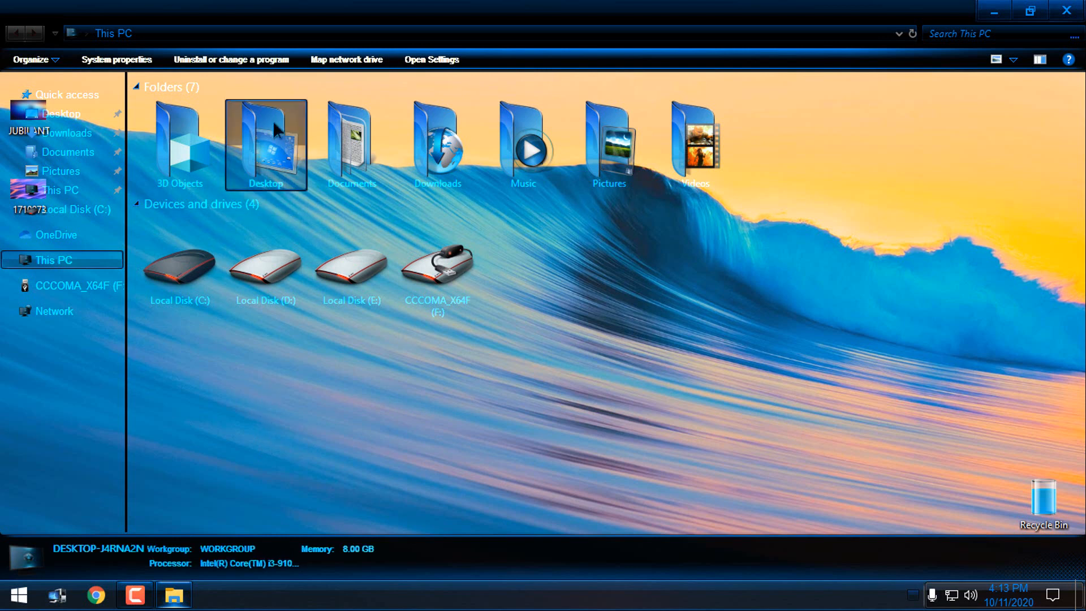
mouse_move(832, 20)
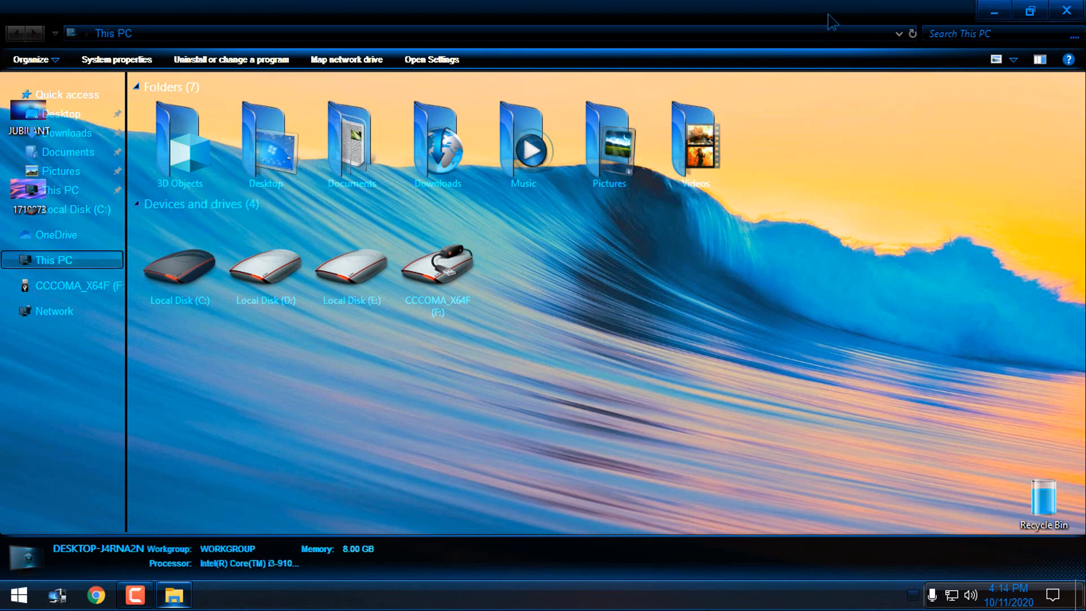
mouse_move(1067, 10)
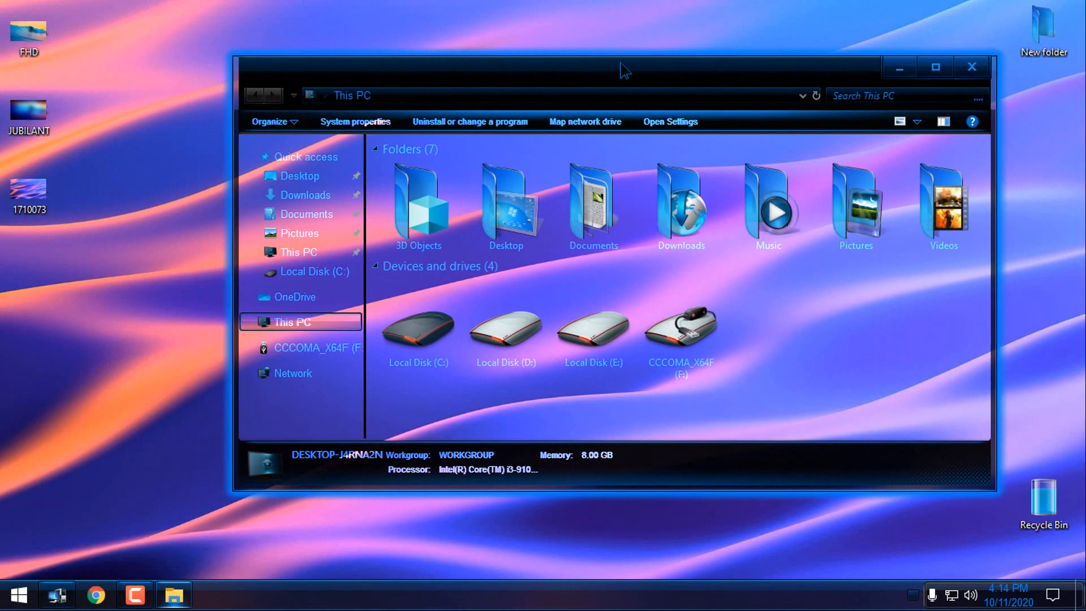
Reposition the This PC window, clear its selection and close it, leaving the desktop.
left_click_drag(620, 69, 698, 31)
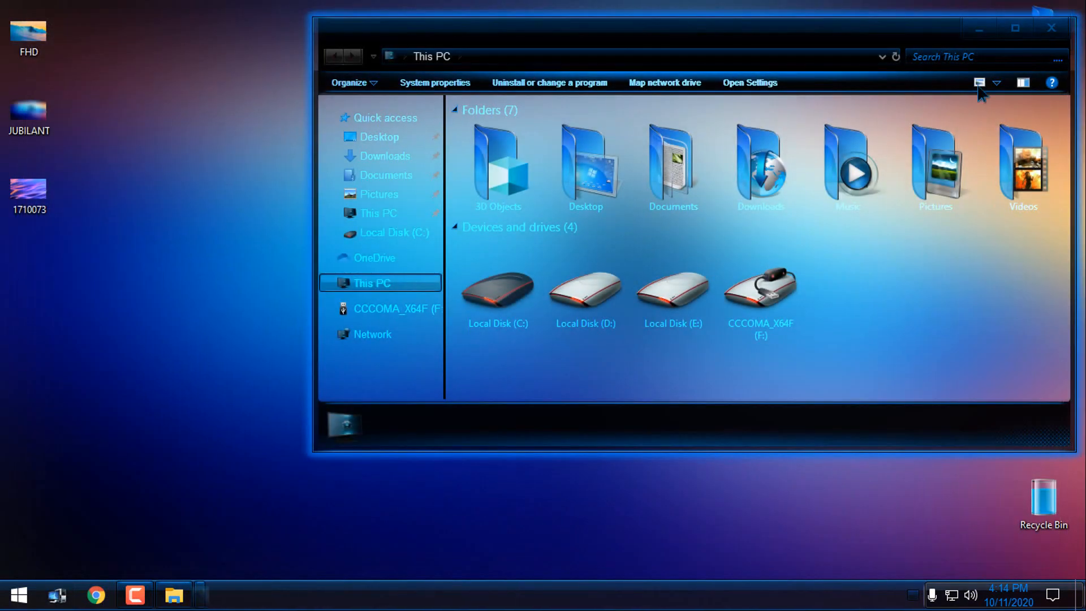
left_click(17, 594)
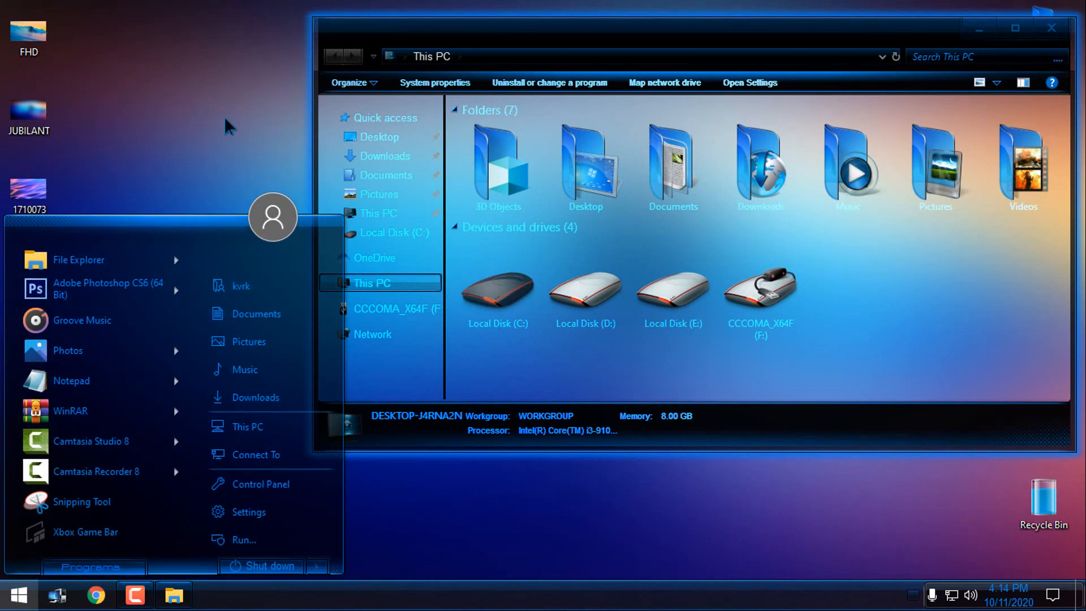
mouse_move(732, 374)
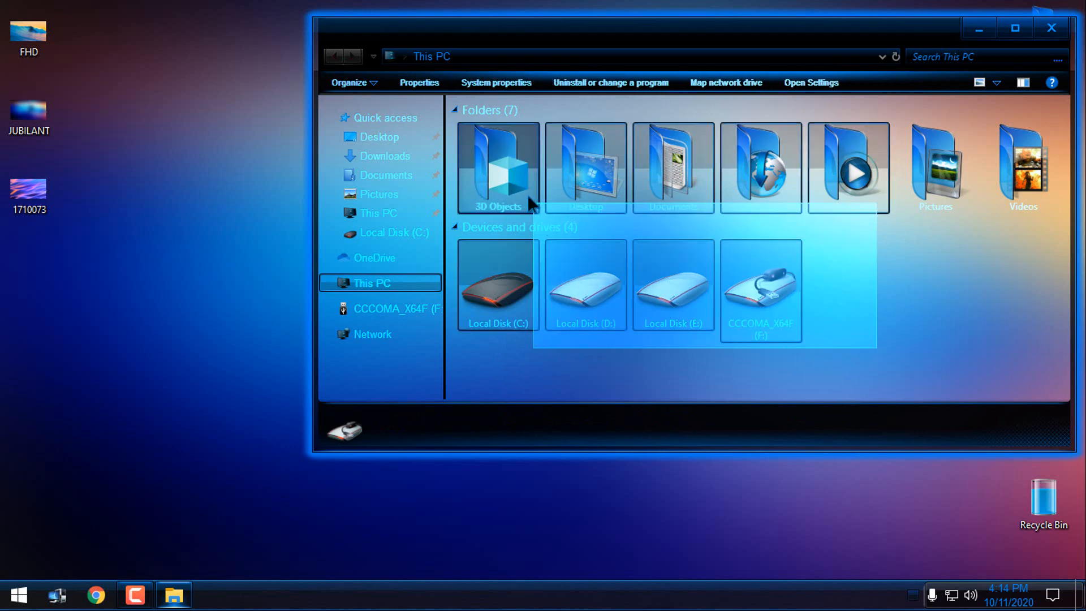
left_click(498, 286)
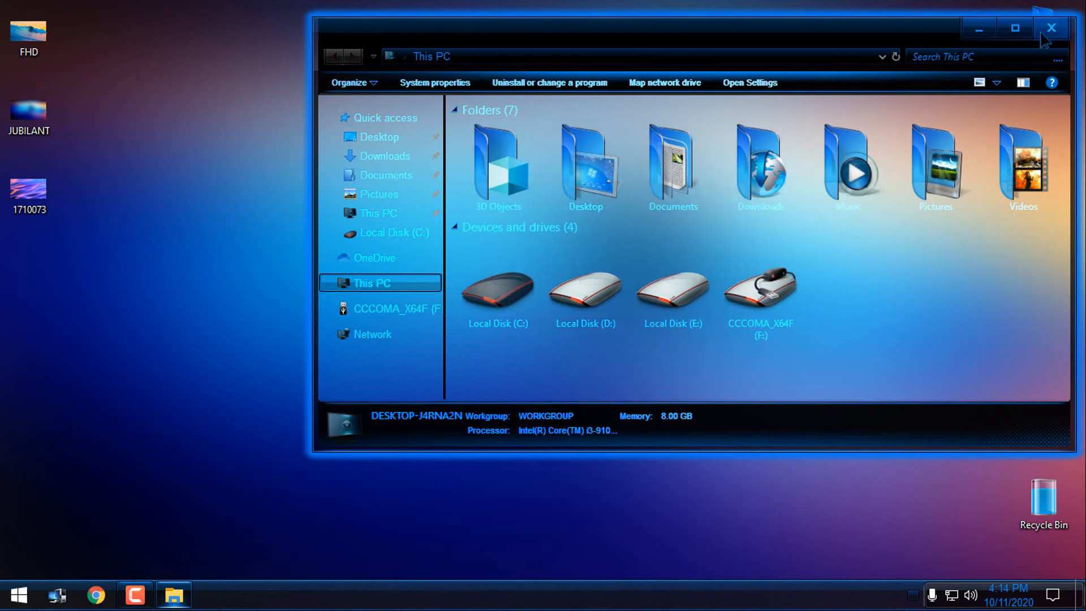
mouse_move(1016, 27)
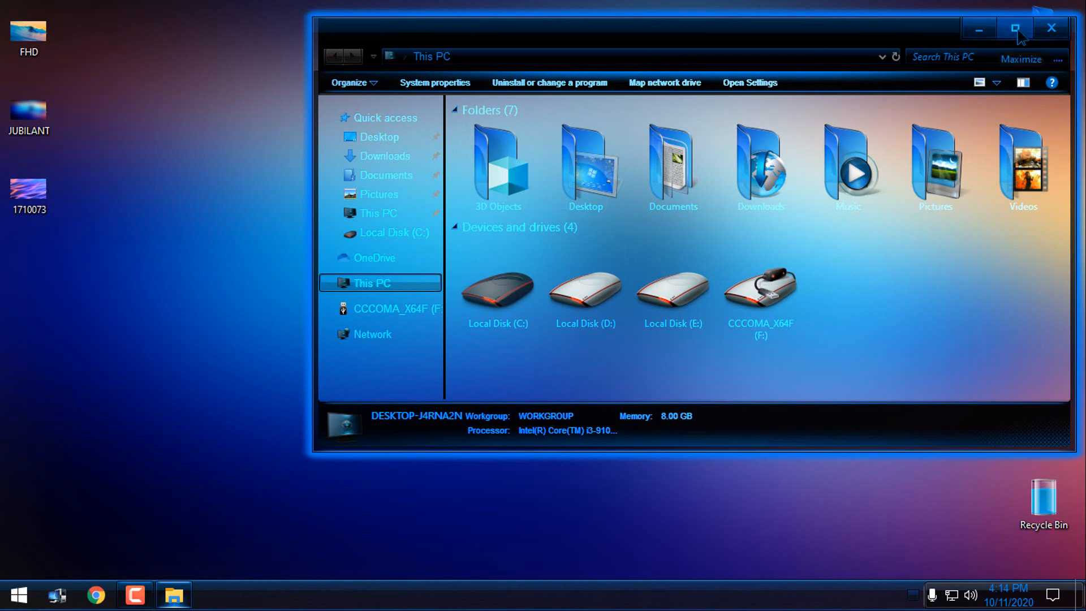
left_click(1050, 29)
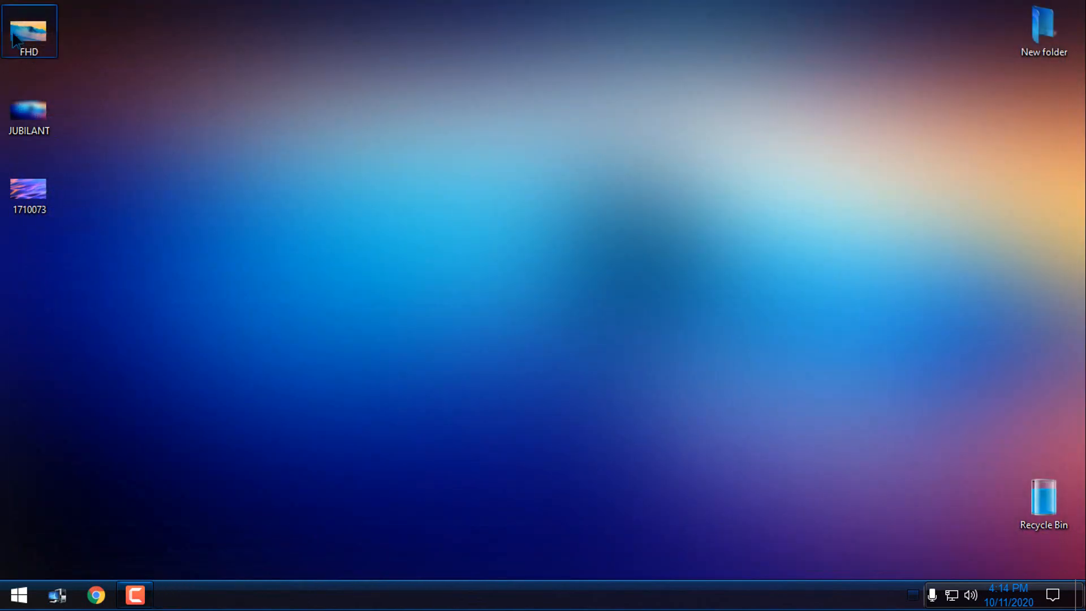
Restore the ocean-wave wallpaper and reopen This PC maximized over it.
double_click(29, 30)
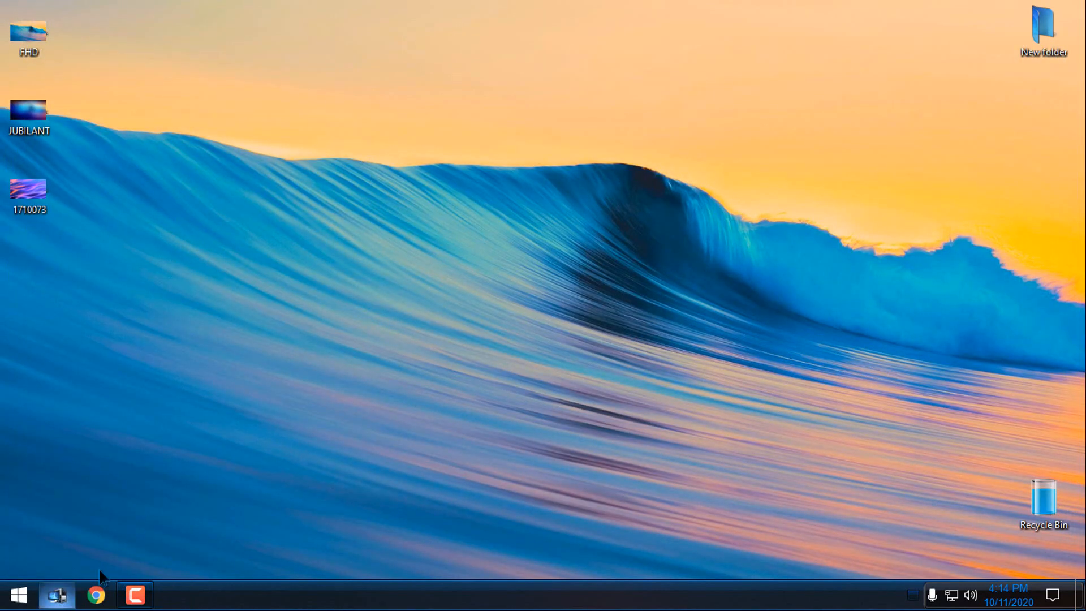
left_click(57, 594)
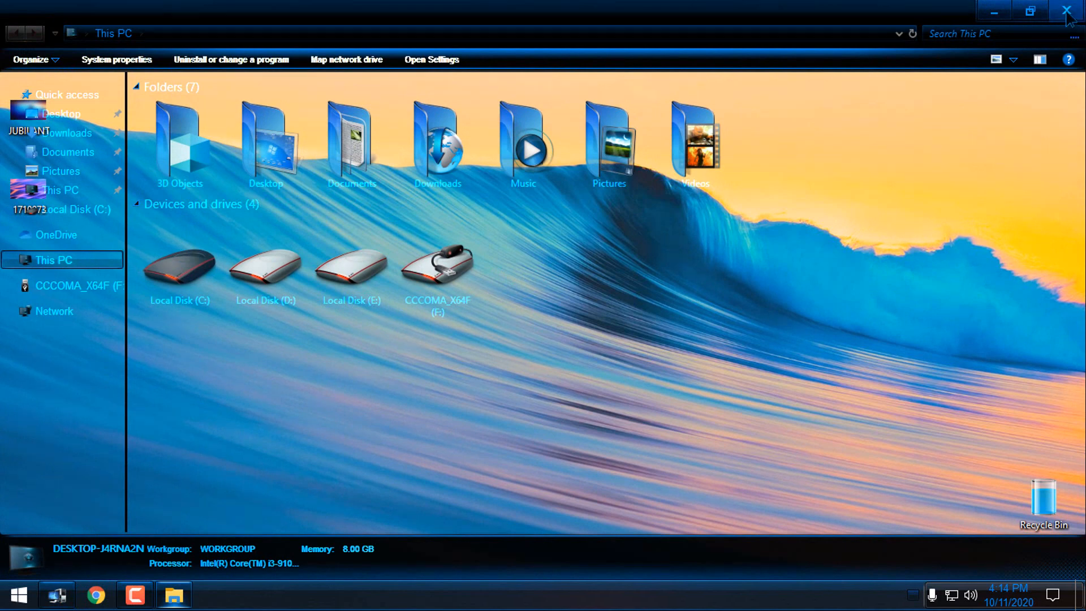
Close the maximized This PC window and reopen it as a smaller floating window.
left_click(1067, 11)
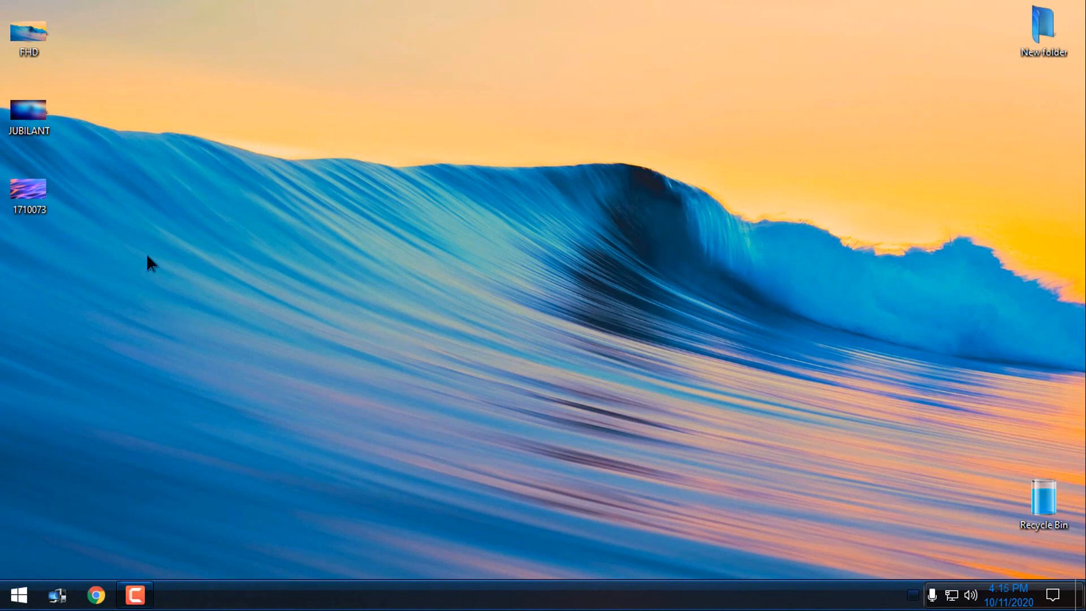
mouse_move(75, 317)
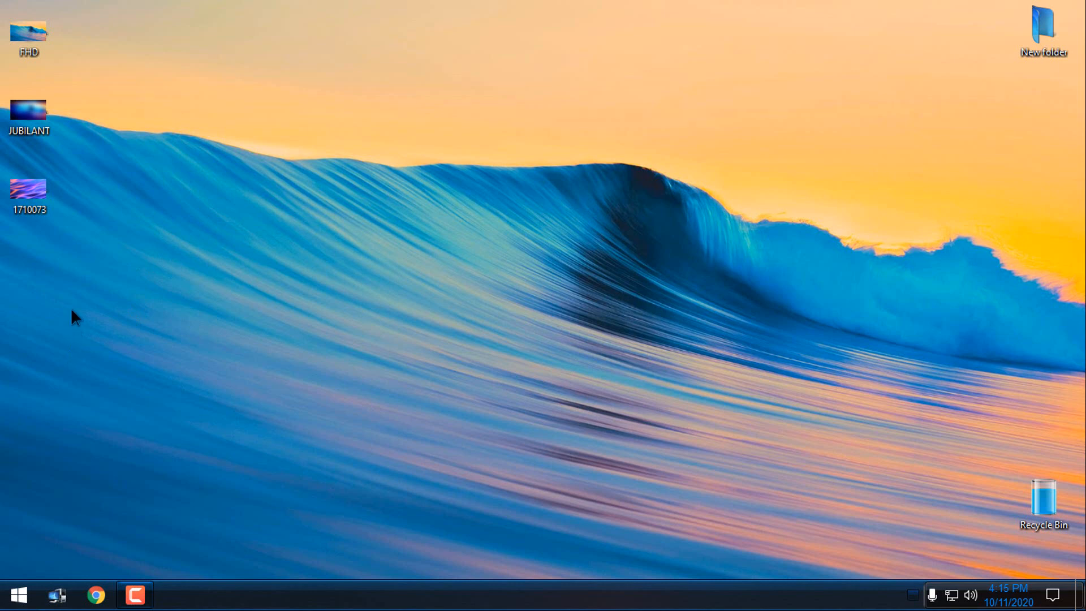
mouse_move(117, 382)
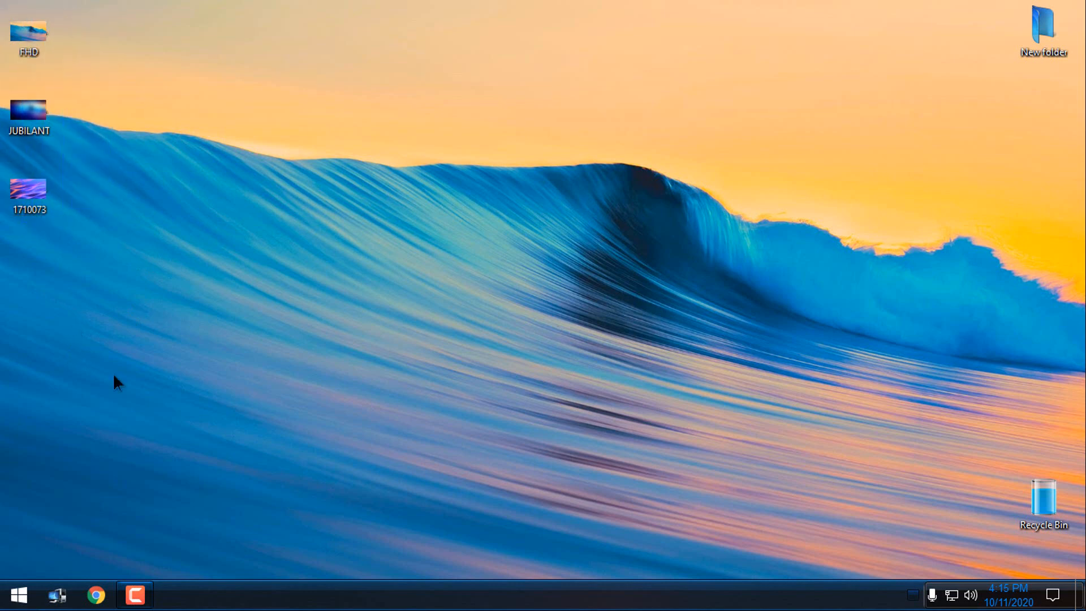
mouse_move(411, 344)
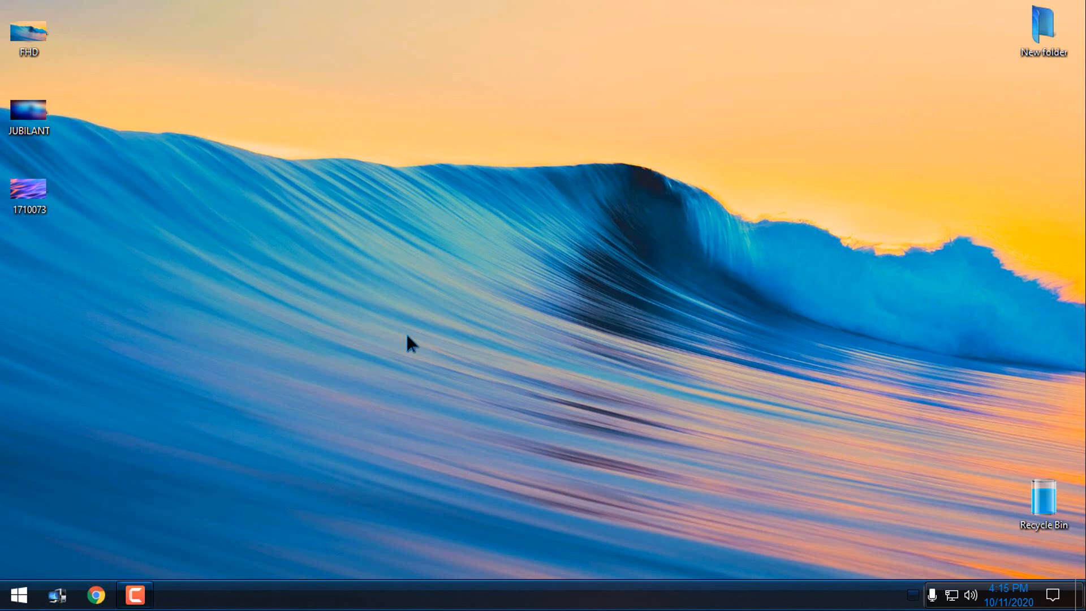
mouse_move(267, 192)
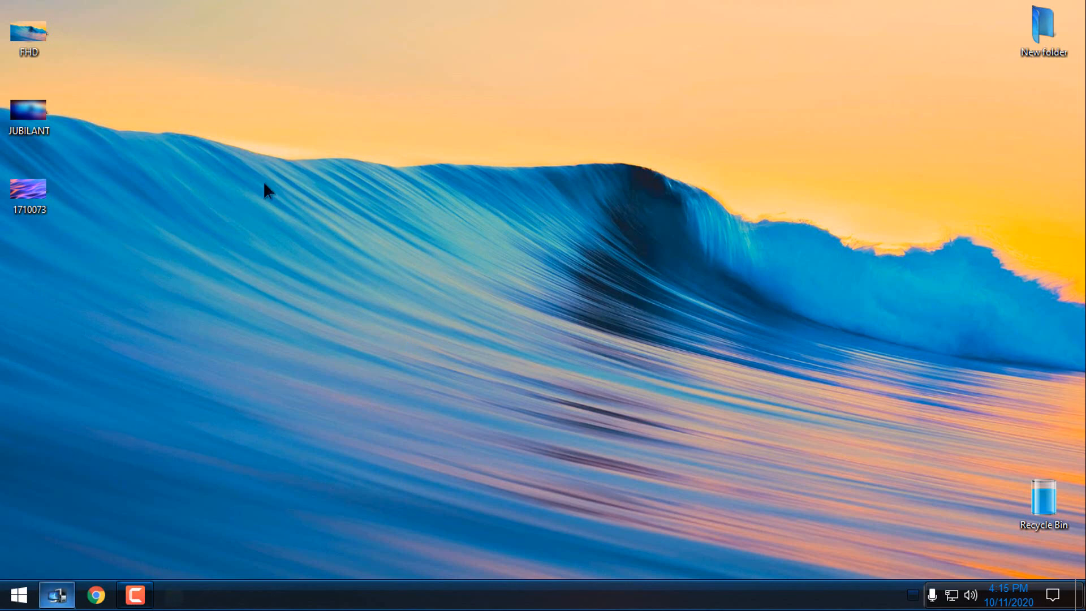
left_click(57, 594)
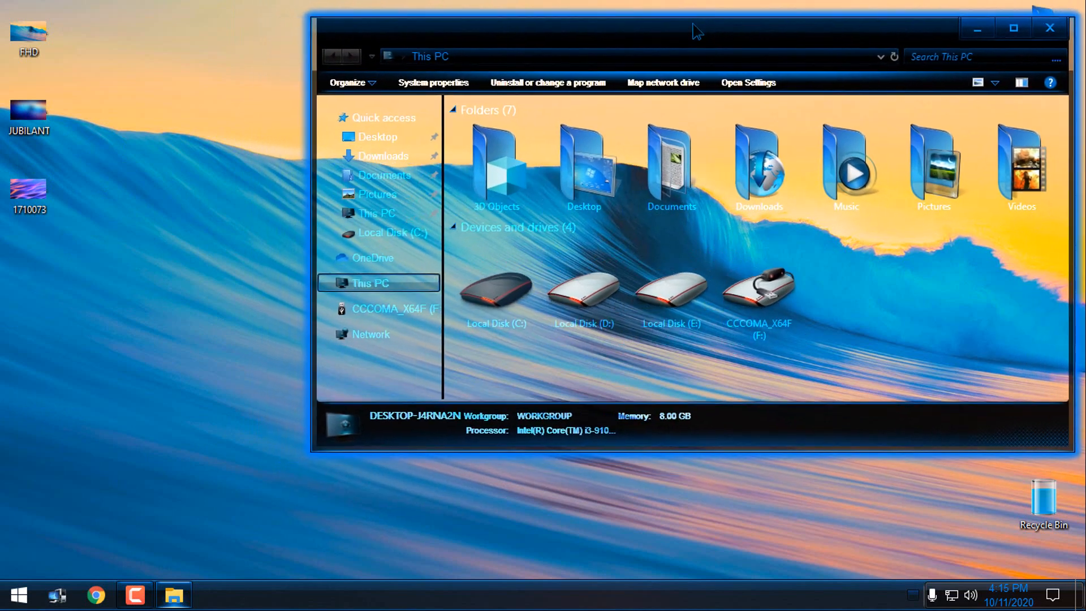
Show the neon-styled System page from the Start menu, then close it and This PC.
left_click(17, 594)
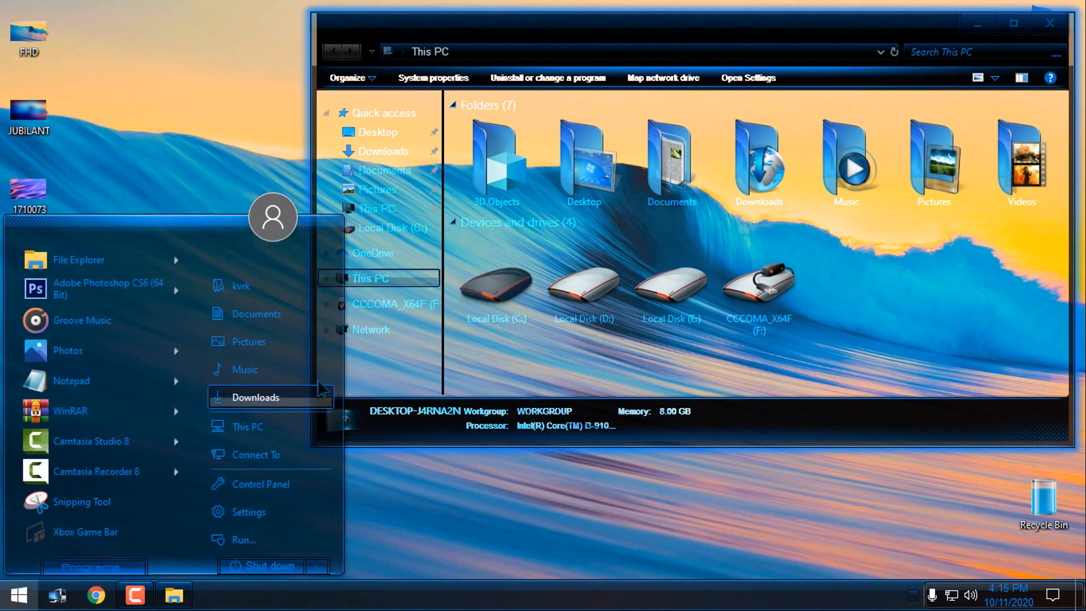
mouse_move(272, 426)
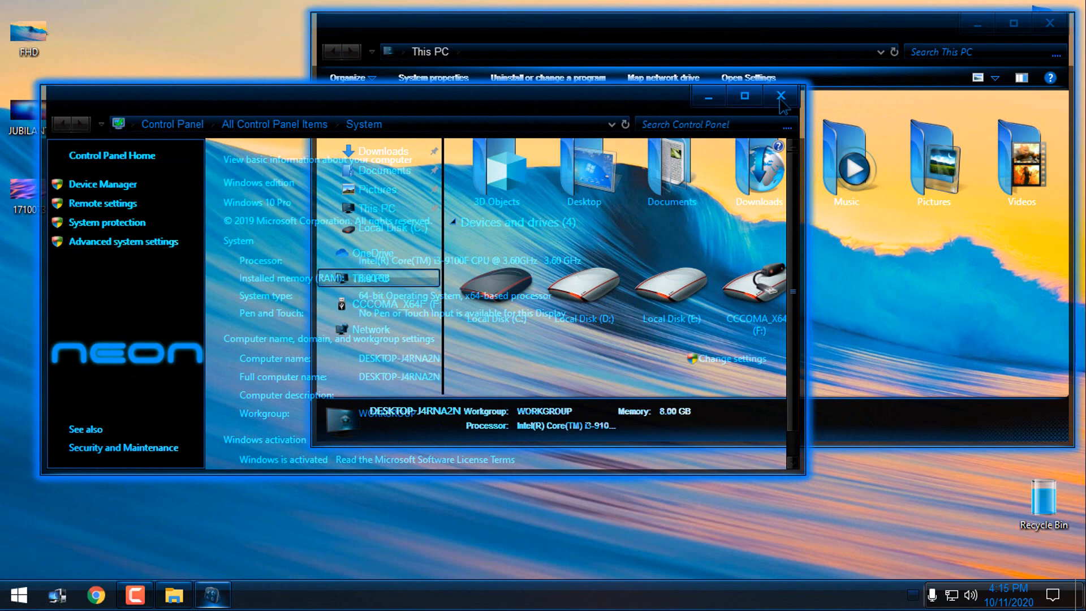
left_click(781, 95)
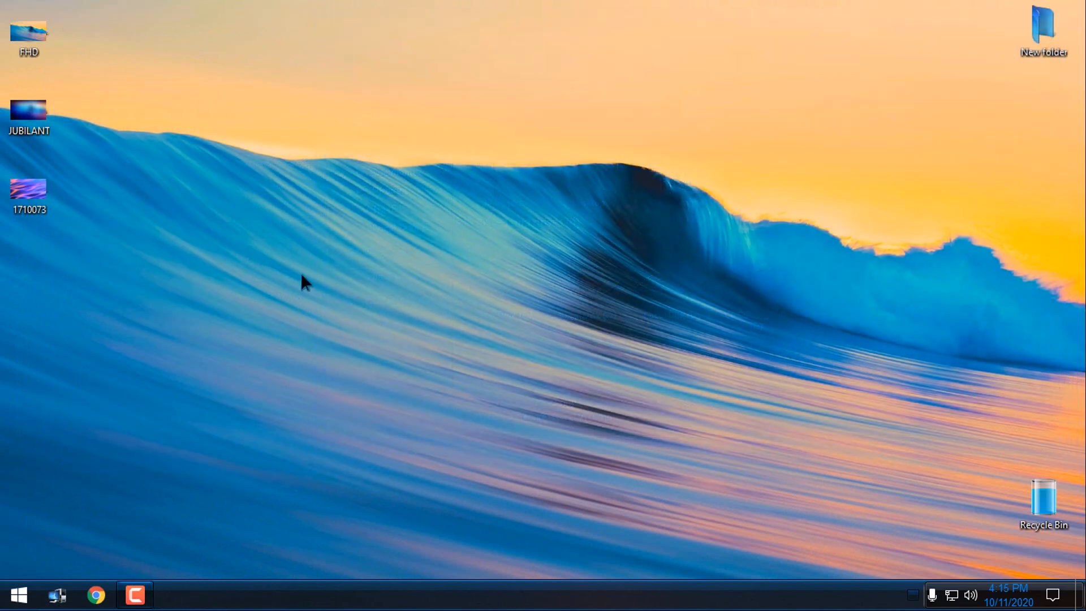
mouse_move(723, 195)
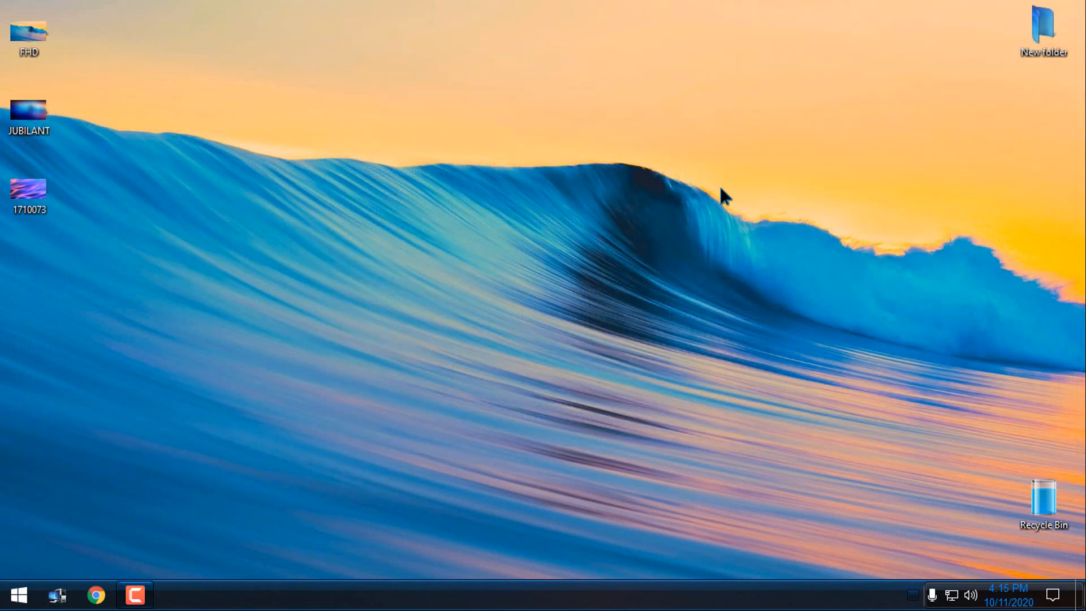